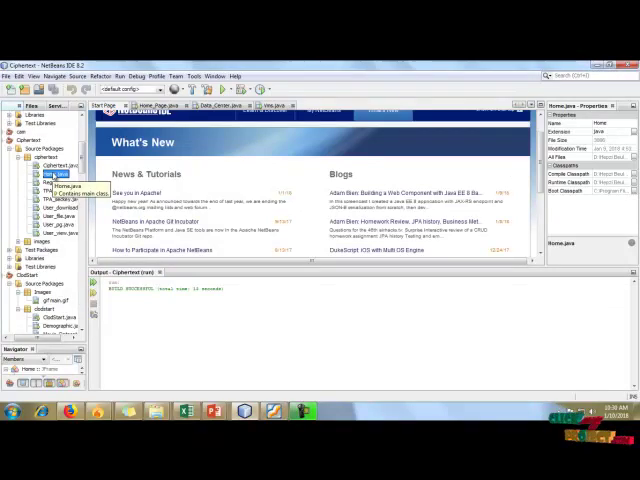
Step: Run Home.java from the Ciphertext project so the sign-up form with captcha appears
right_click(48, 175)
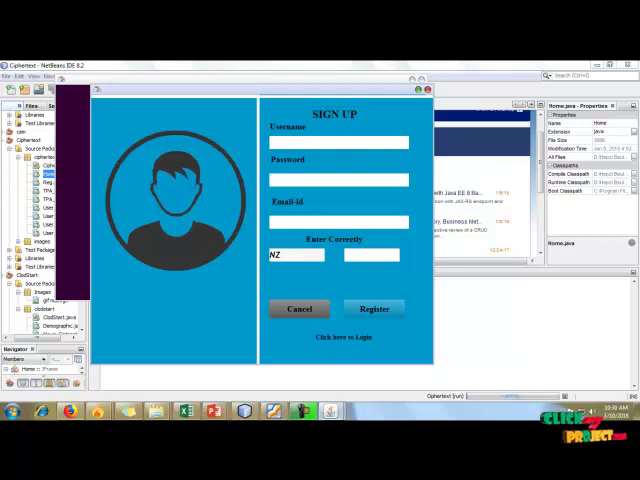
text(Banu)
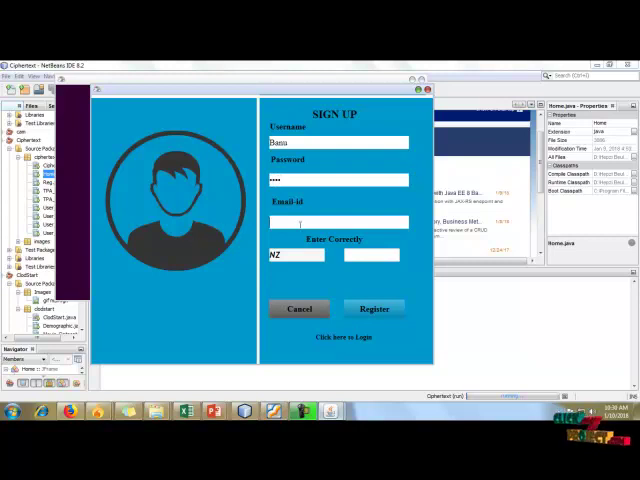
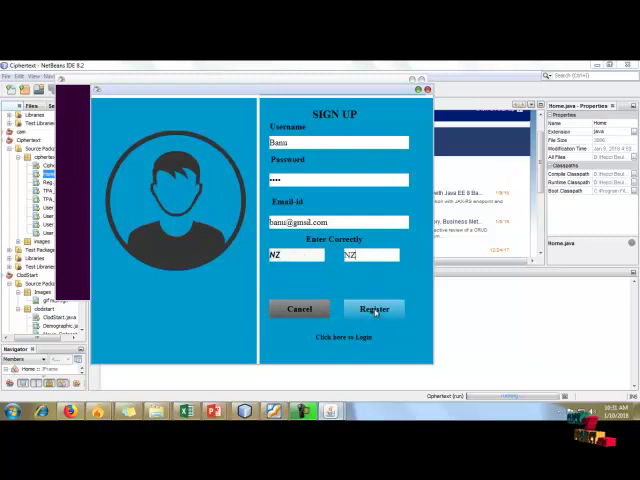
click(374, 308)
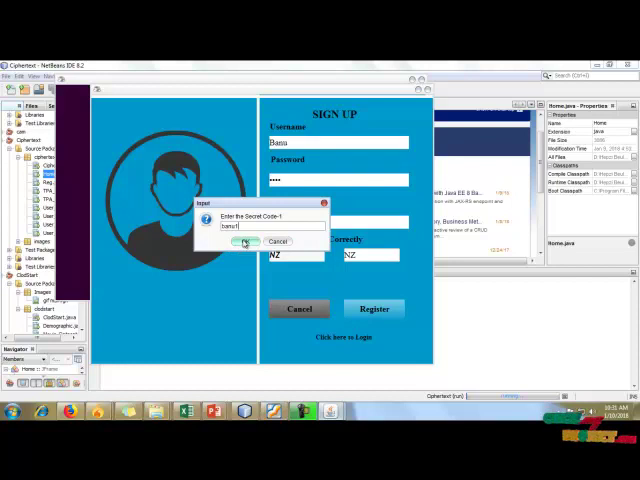
Step: Confirm both secret codes and acknowledge the registration success message
click(244, 241)
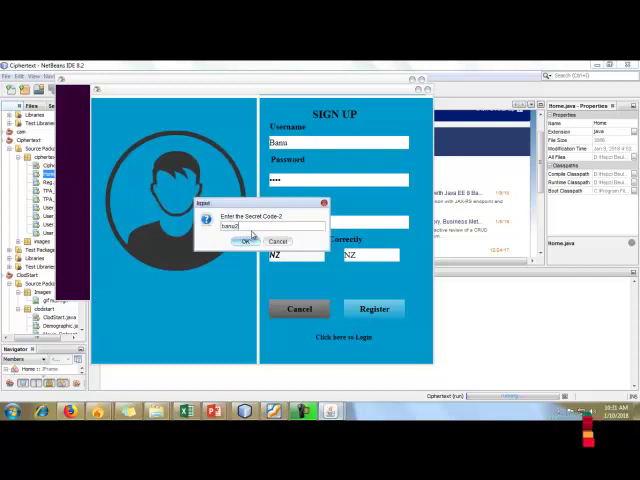
click(245, 244)
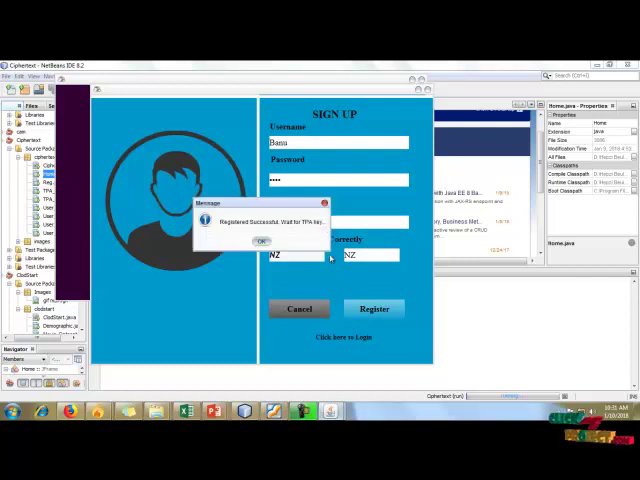
click(260, 241)
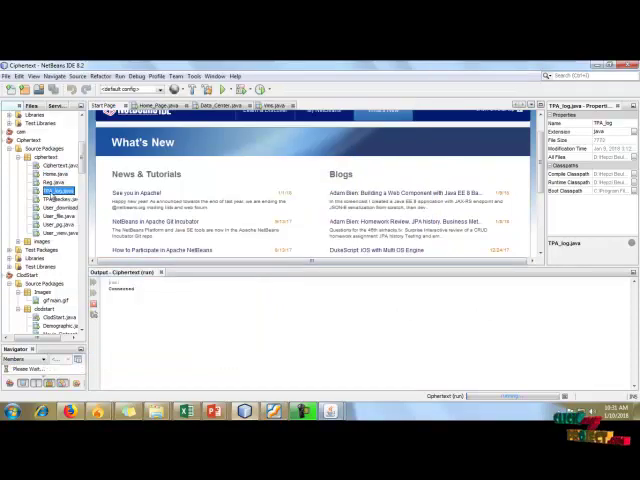
Step: Run TPA_log.java and sign in to TPA Login as admin, listing registered users
right_click(50, 191)
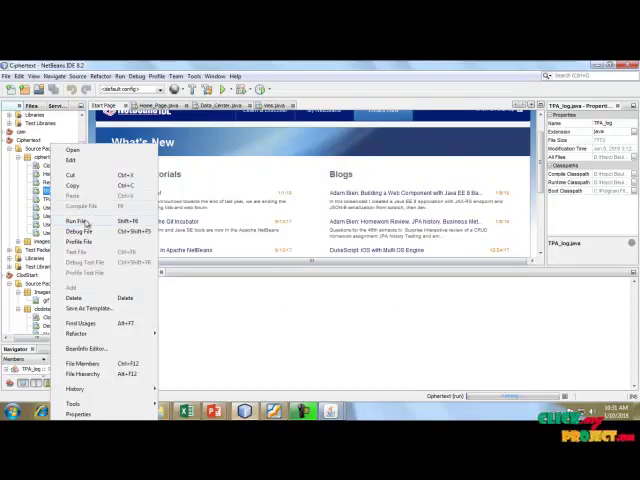
click(76, 219)
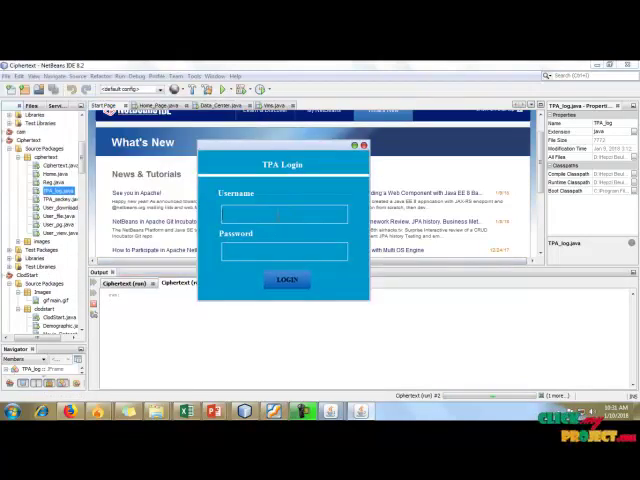
text(admin)
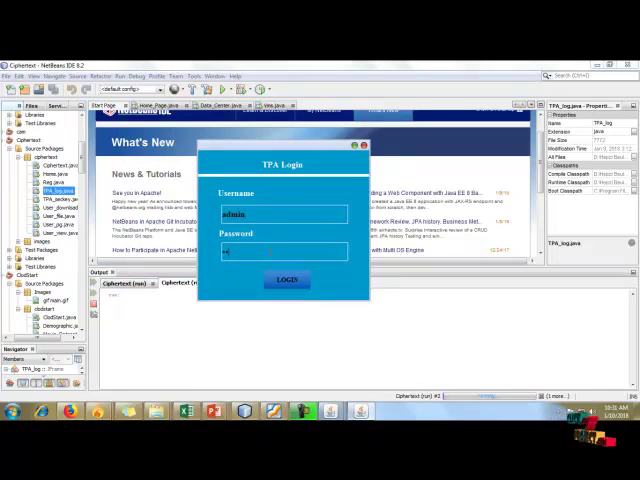
click(286, 279)
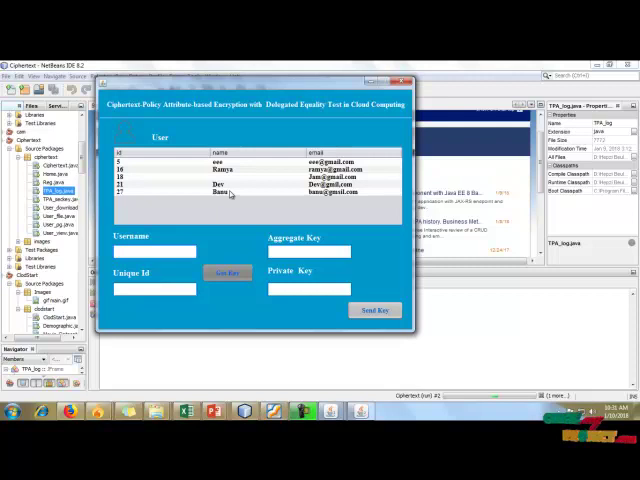
Step: Select Banu's row in the TPA user table and generate her keys with Get Key
click(222, 192)
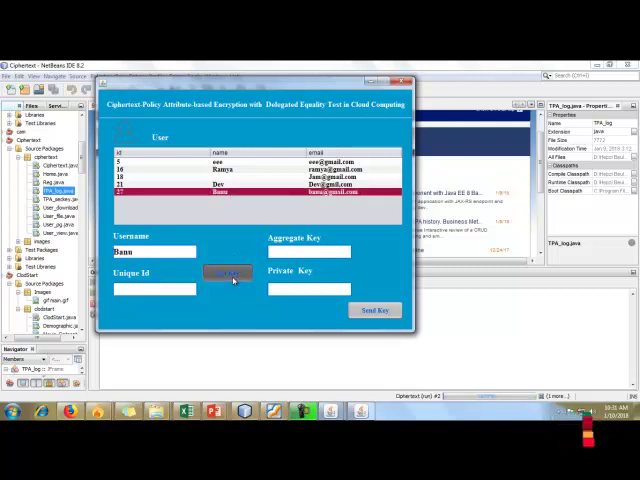
click(227, 273)
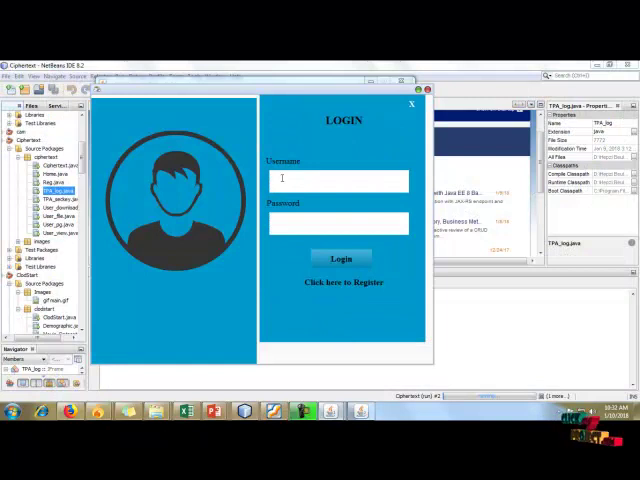
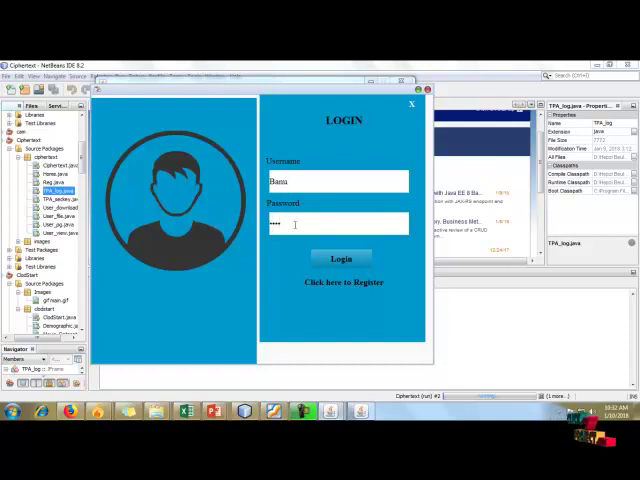
Step: Log in as Banu, fetch her aggregate key and public key, and start selecting a file to upload
click(342, 258)
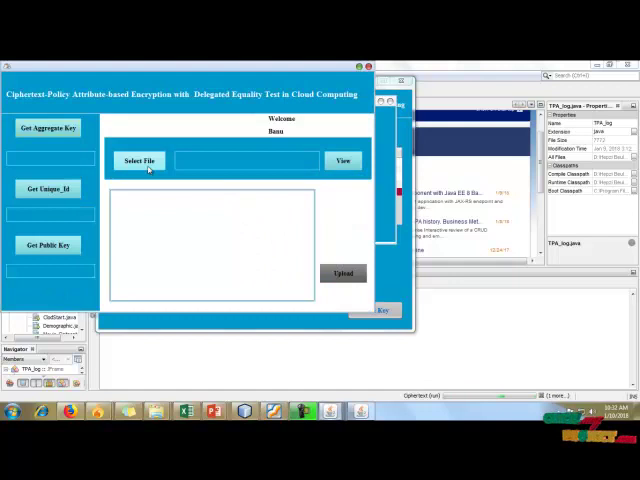
click(48, 128)
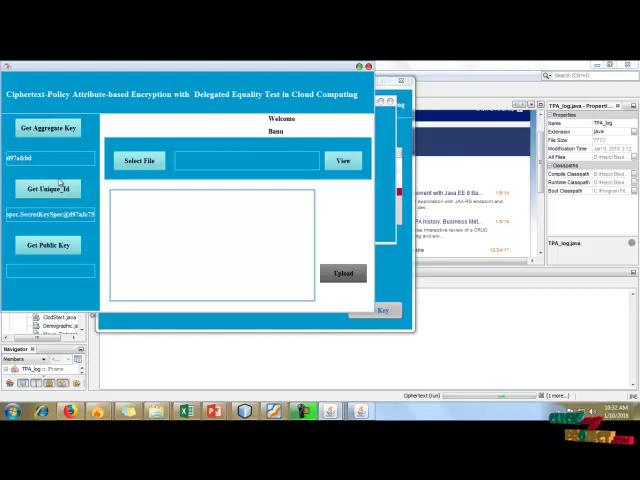
click(47, 244)
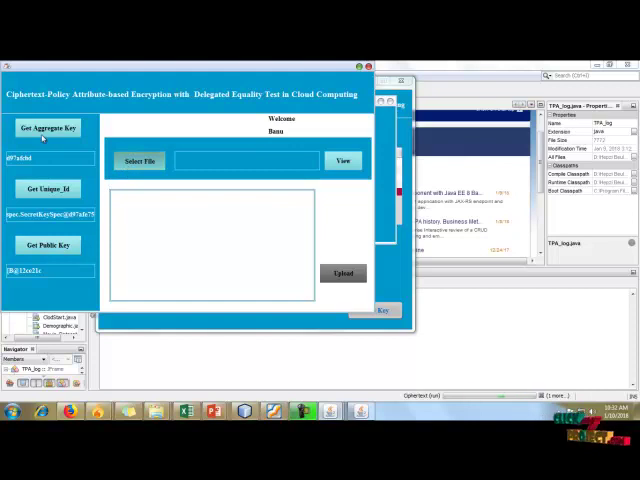
click(139, 161)
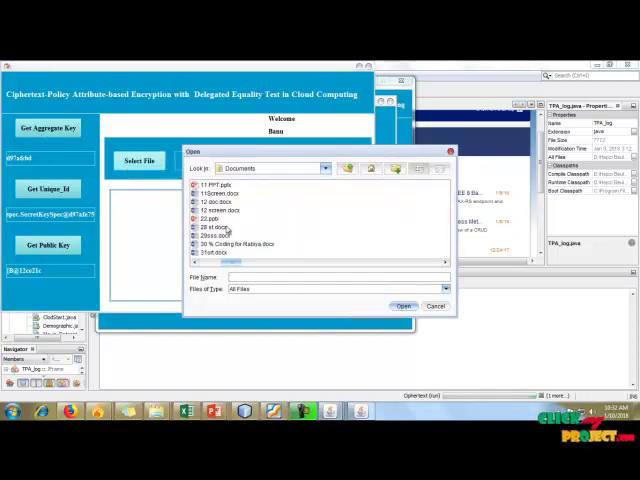
Step: Choose doc.txt from drive D containing 'Hello how r you...fine or not' and upload it
click(325, 167)
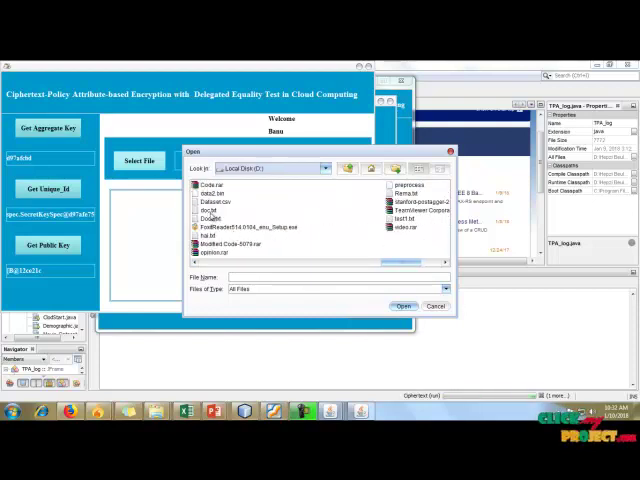
click(402, 306)
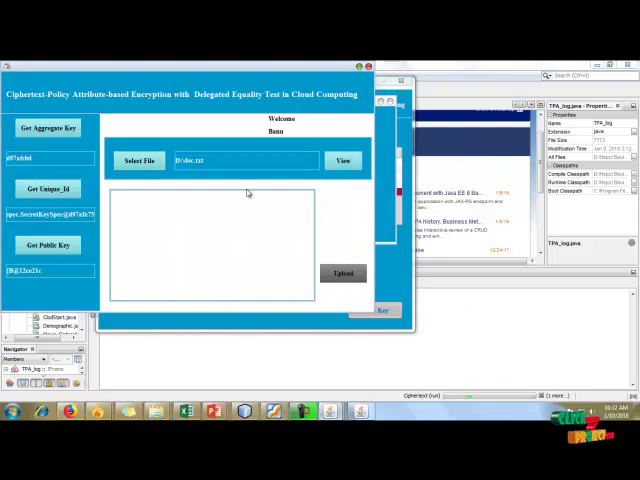
text(Hello how r you...fine or not)
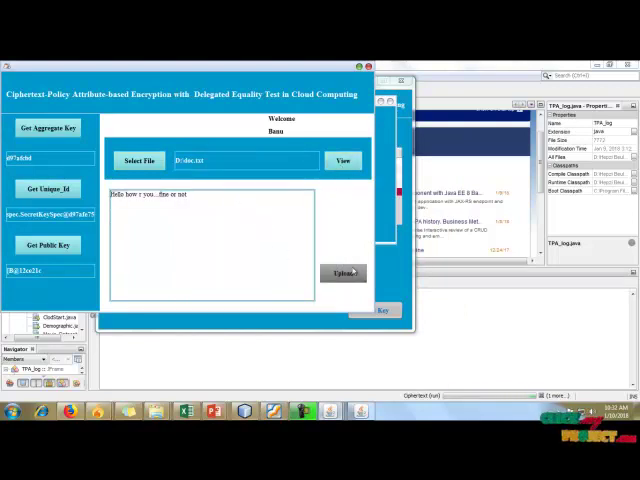
click(343, 273)
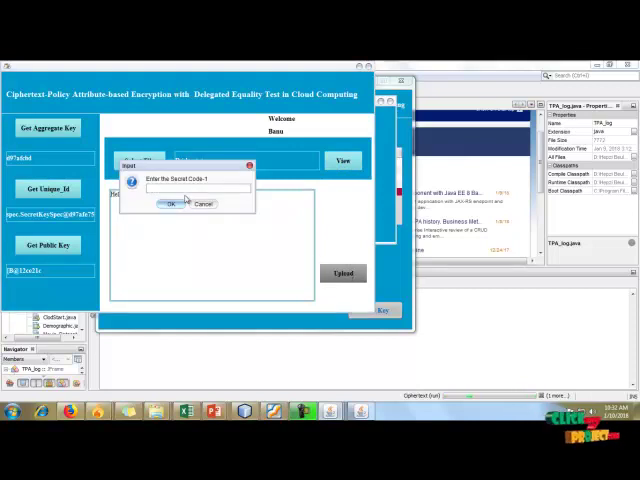
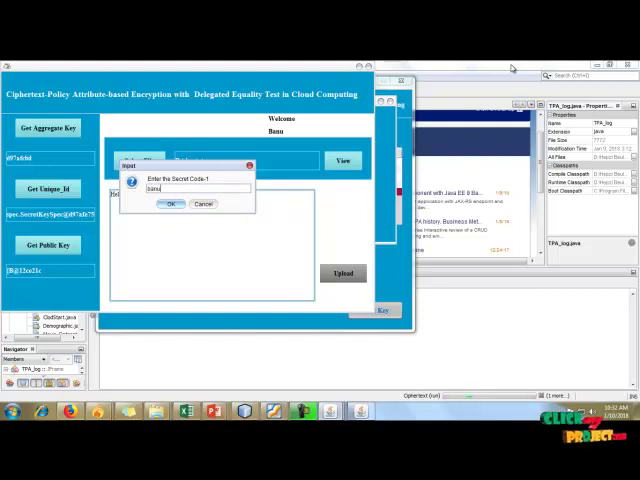
click(170, 204)
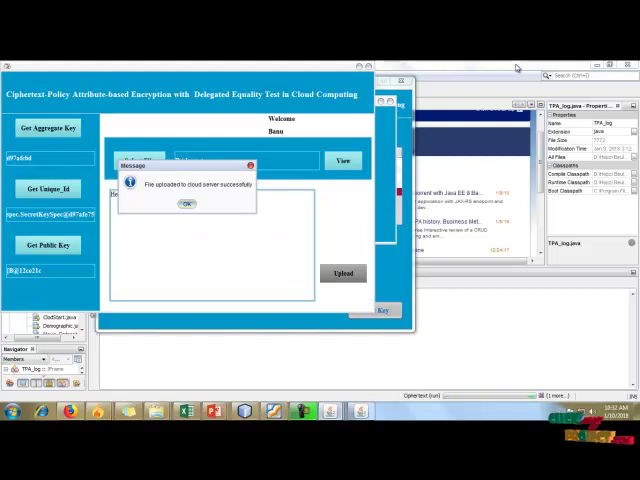
click(186, 205)
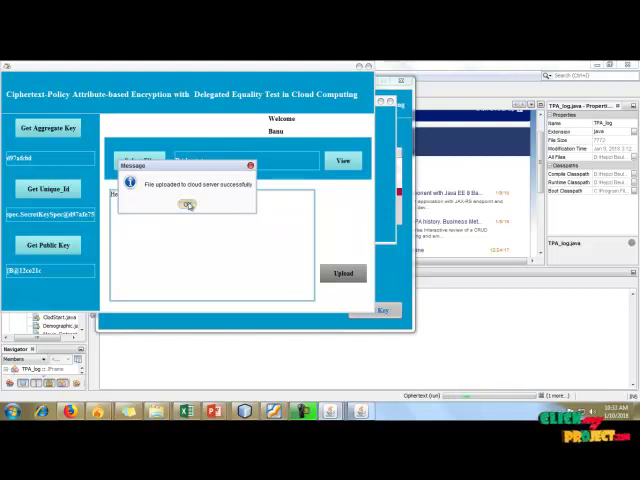
click(187, 206)
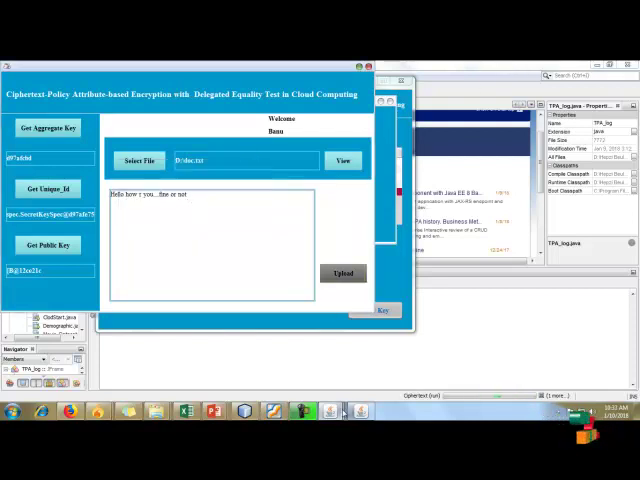
click(342, 273)
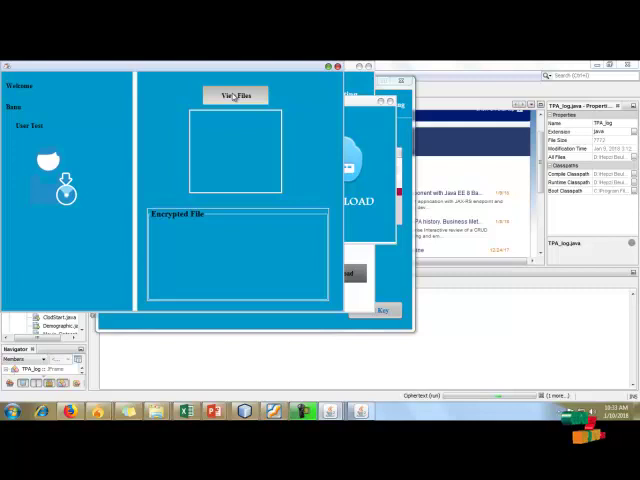
Step: View the cloud files with Banu's aggregate key and pick doc.txt for download
click(234, 95)
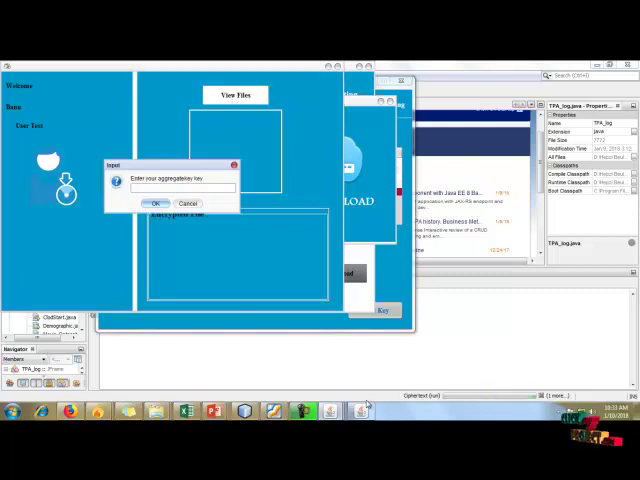
click(153, 203)
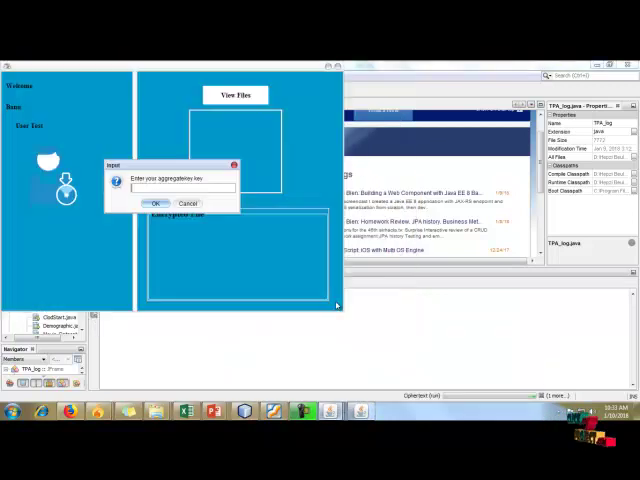
click(156, 203)
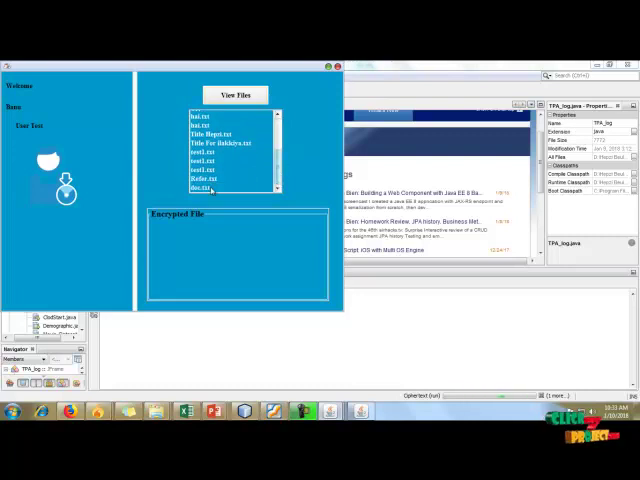
click(210, 187)
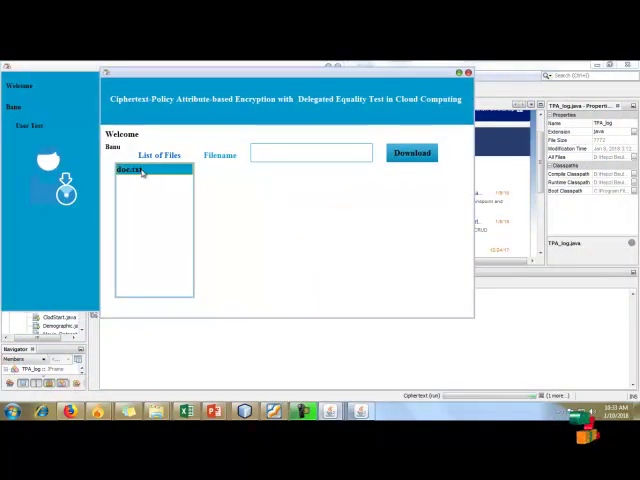
Step: Select doc.txt, start its download and pass the equality check with the three shared keys
click(133, 170)
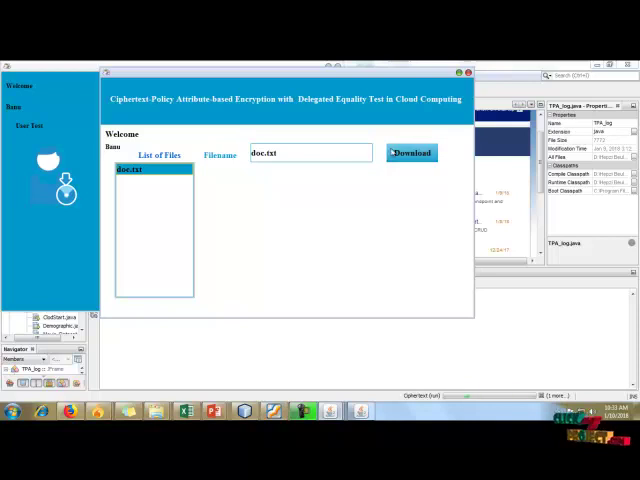
click(411, 152)
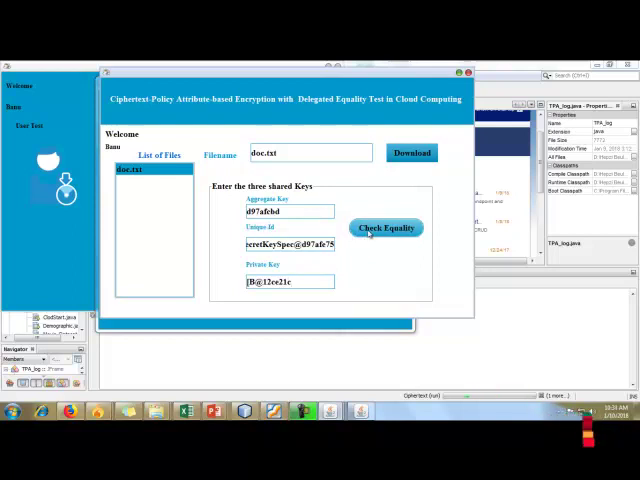
click(386, 228)
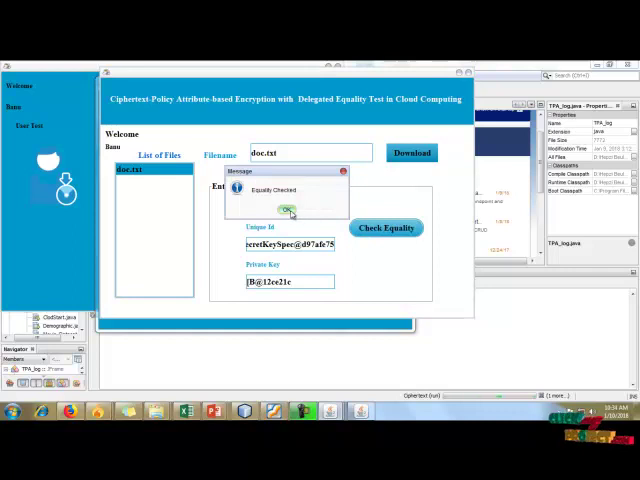
click(288, 209)
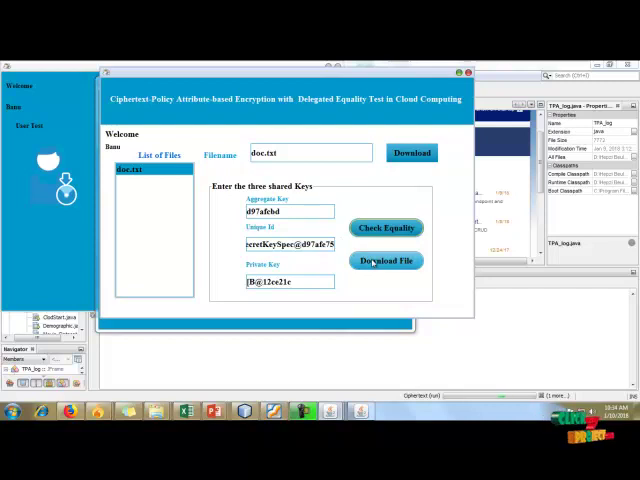
Step: Download and decrypt doc.txt, bringing up the save-location dialog
click(386, 260)
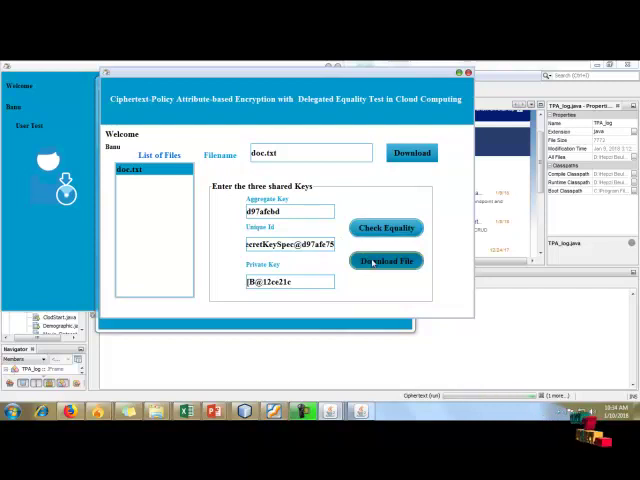
click(386, 261)
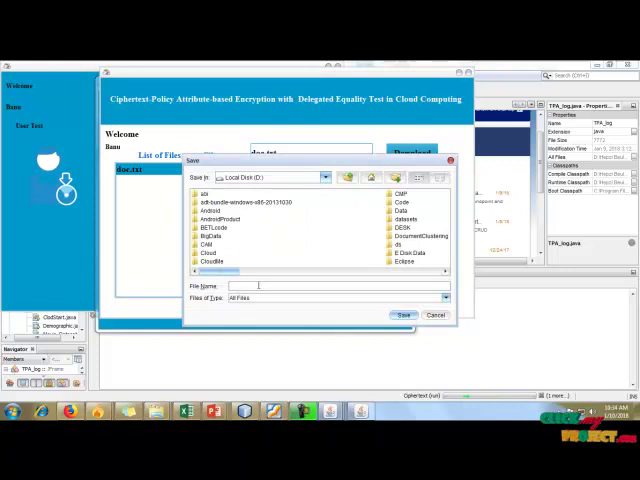
Step: Save the decrypted doc.txt to the Desktop under the file name Banu
click(326, 177)
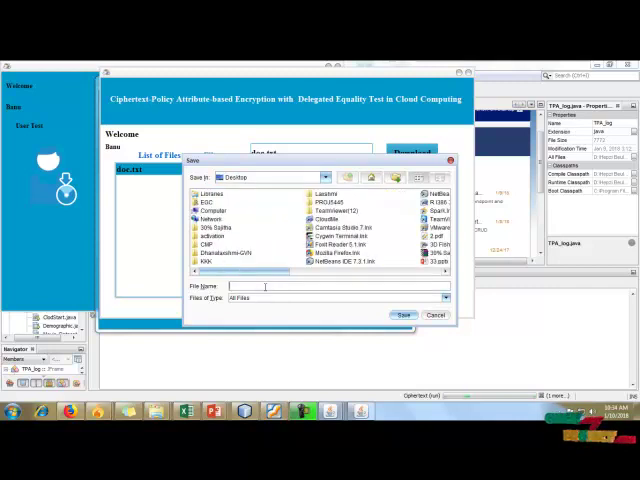
text(Banu)
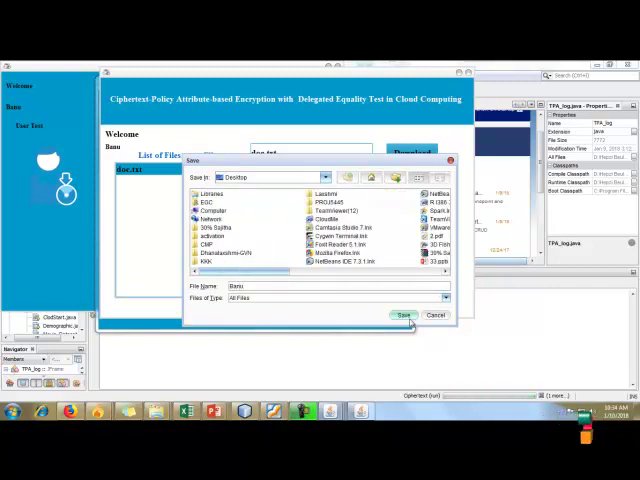
click(403, 314)
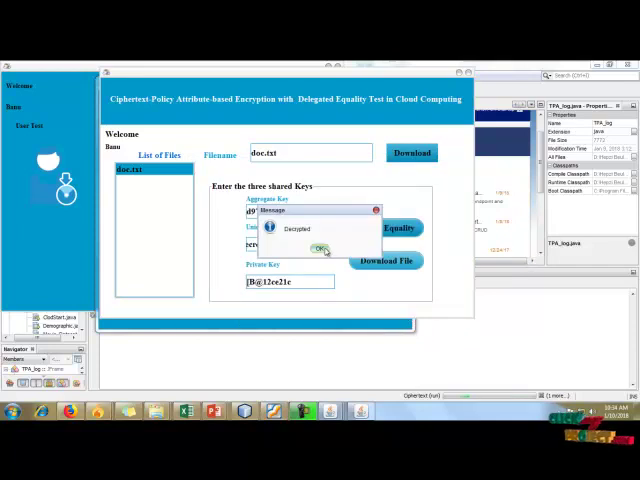